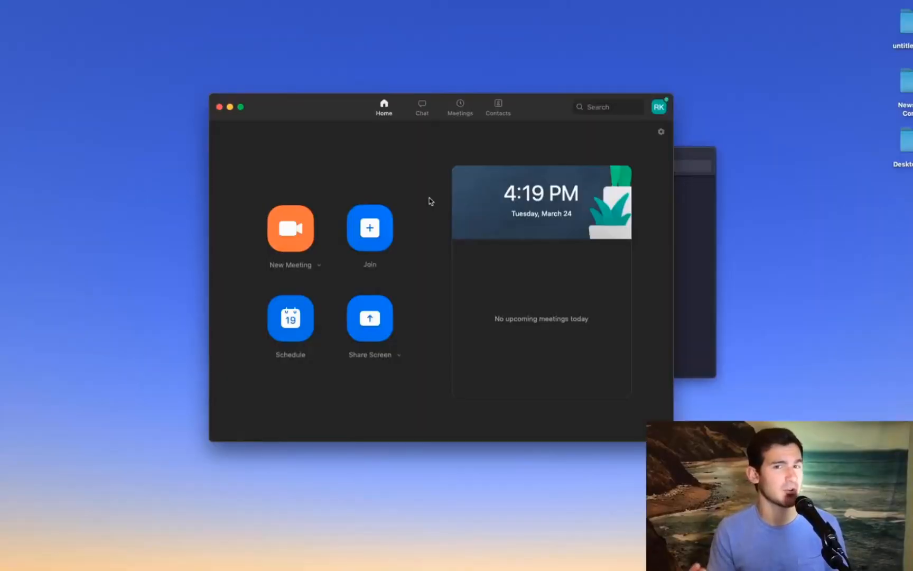
{"action": "mouse_move", "coordinate": [287, 235]}
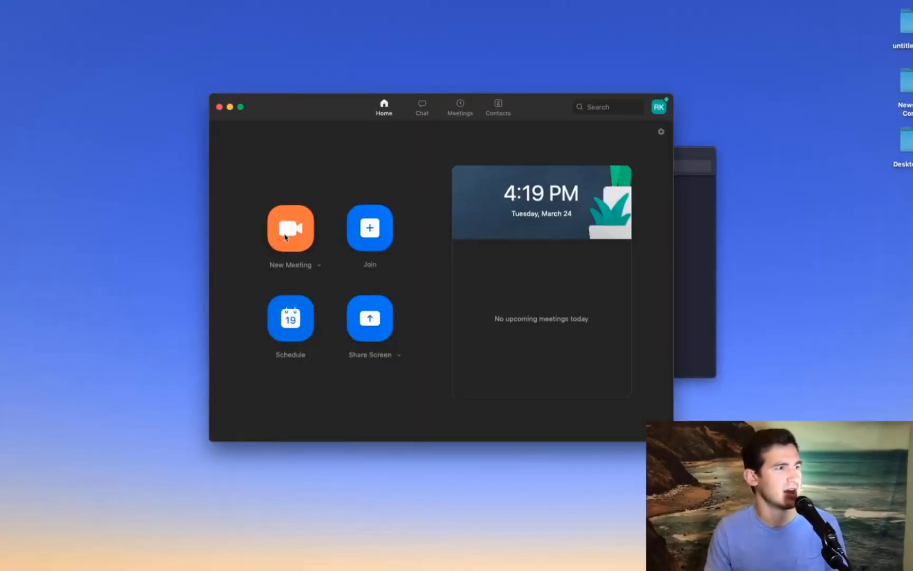
Start a new Zoom meeting and join it with computer audio
{"action": "left_click", "coordinate": [289, 228]}
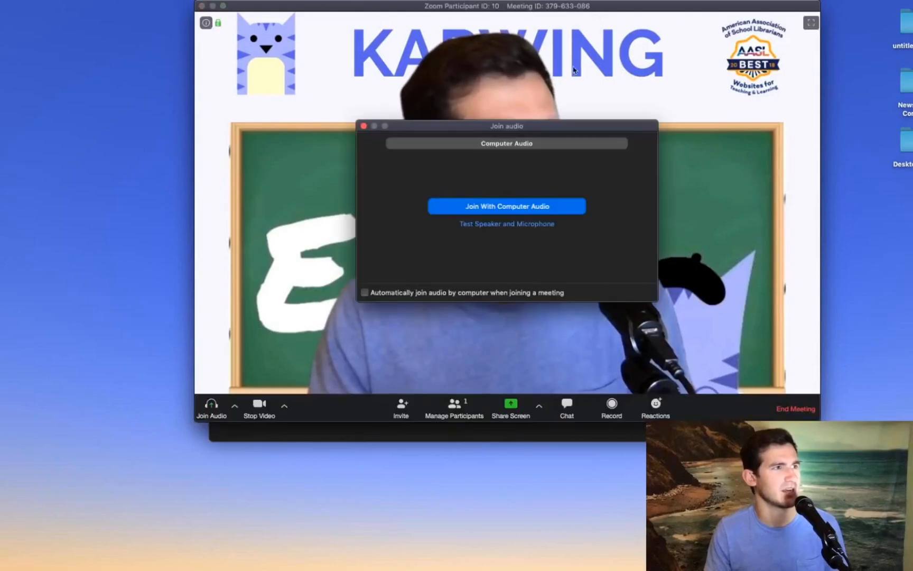
{"action": "left_click", "coordinate": [506, 206]}
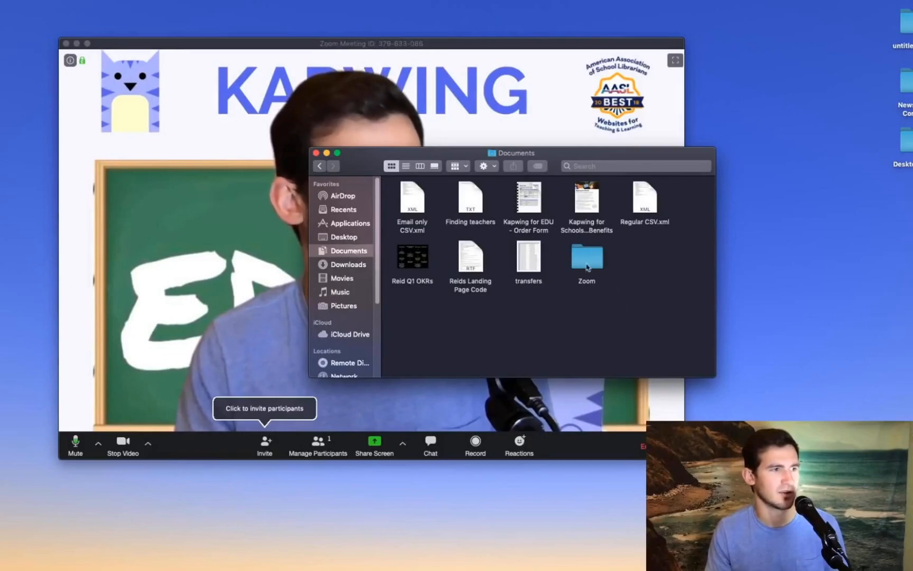
Open the Zoom folder in Documents and then its dated 2020-03-24 recording folder
{"action": "double_click", "coordinate": [586, 257]}
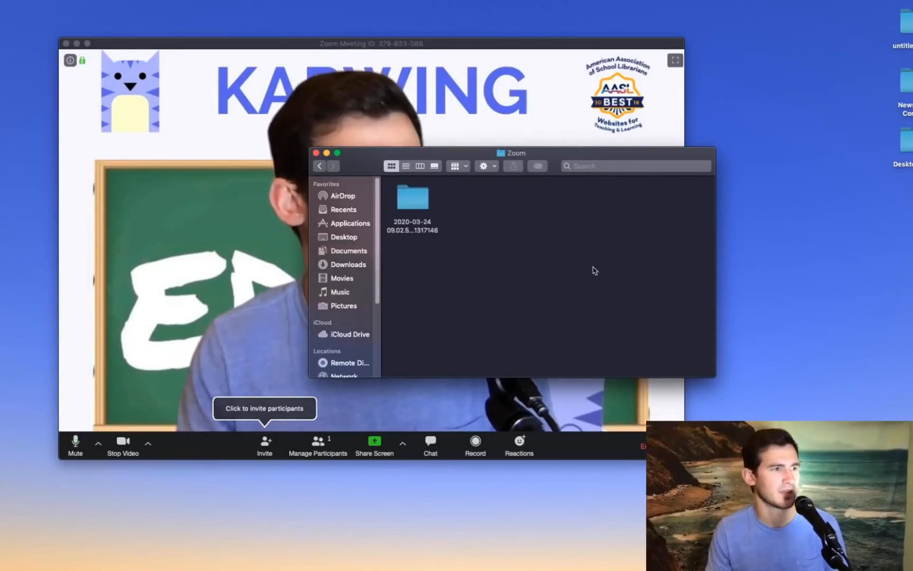
{"action": "double_click", "coordinate": [412, 197]}
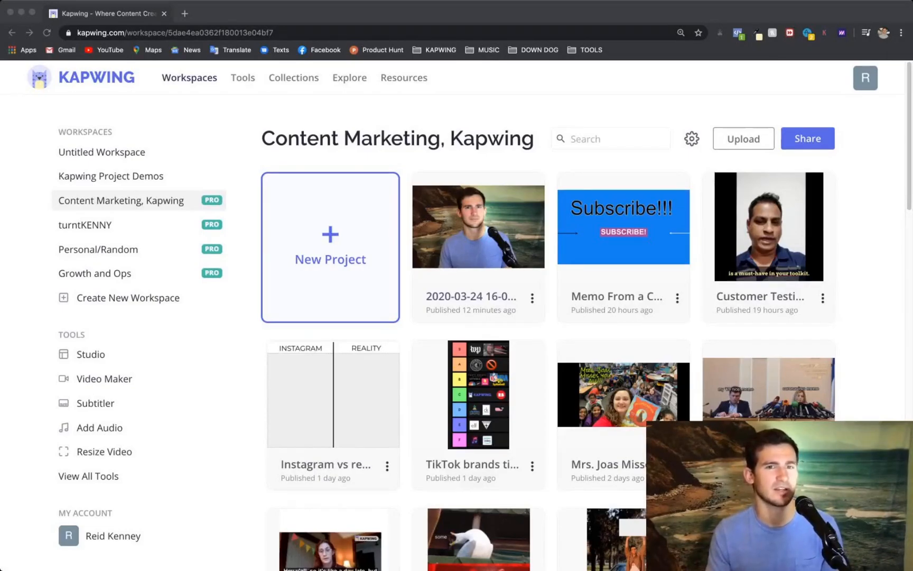
Create a new Content Marketing project and upload the zoom_0 meeting recording
{"action": "left_click", "coordinate": [329, 247]}
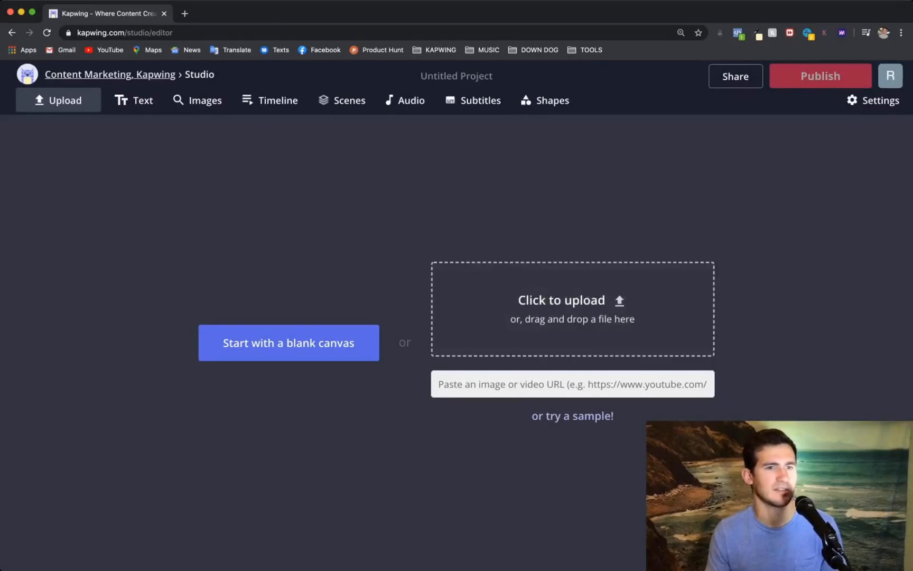
{"action": "left_click", "coordinate": [561, 301]}
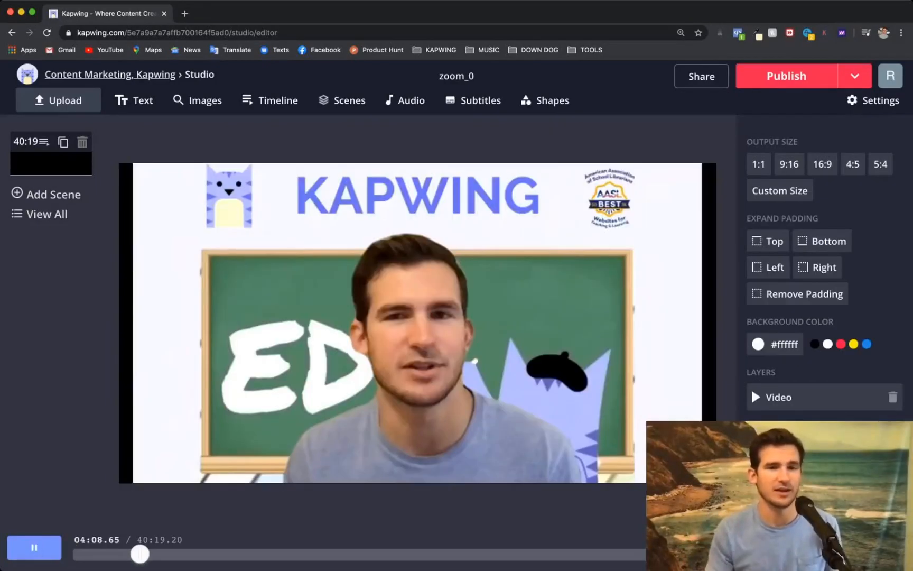
Trim the recording to start at 03:26.79 and end at 36:09.91
{"action": "left_click", "coordinate": [418, 322]}
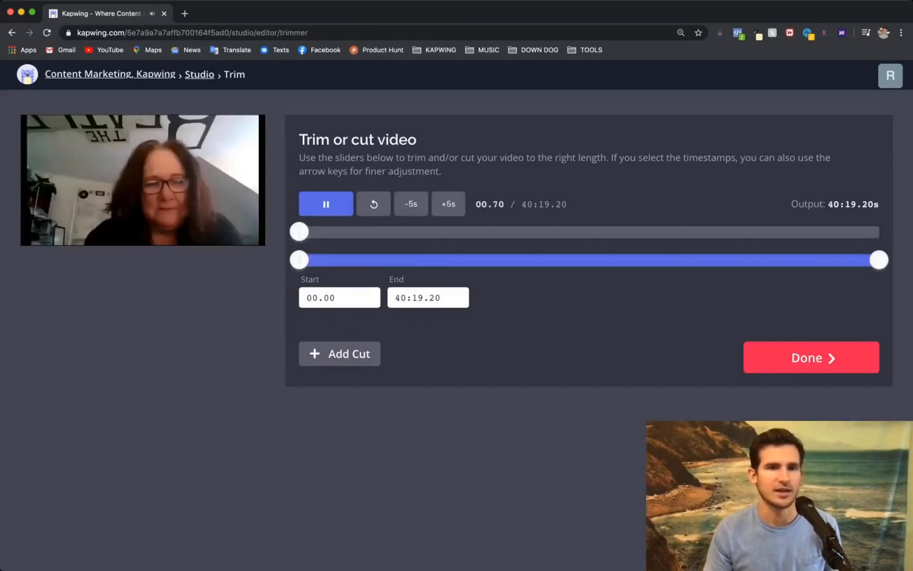
{"action": "left_click_drag", "start_coordinate": [299, 260], "coordinate": [339, 260]}
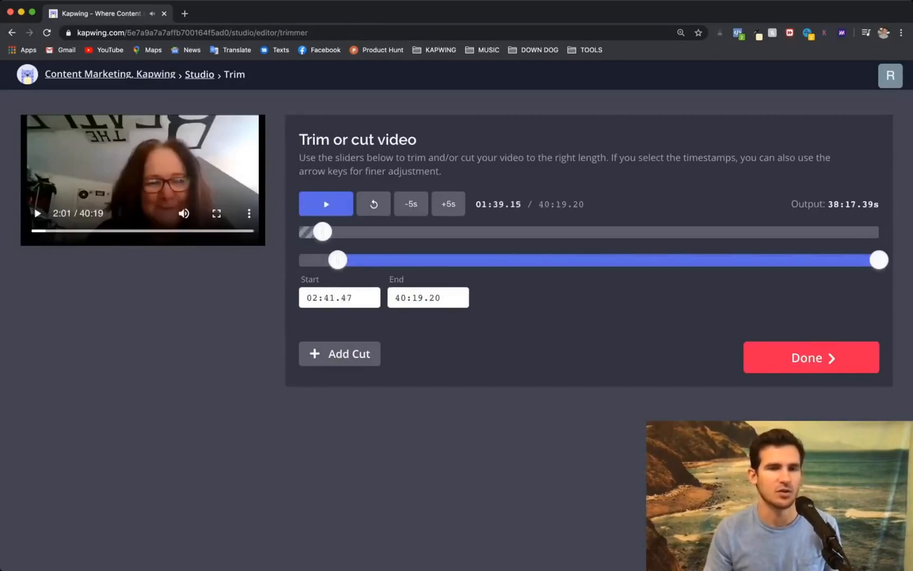
{"action": "left_click", "coordinate": [326, 204]}
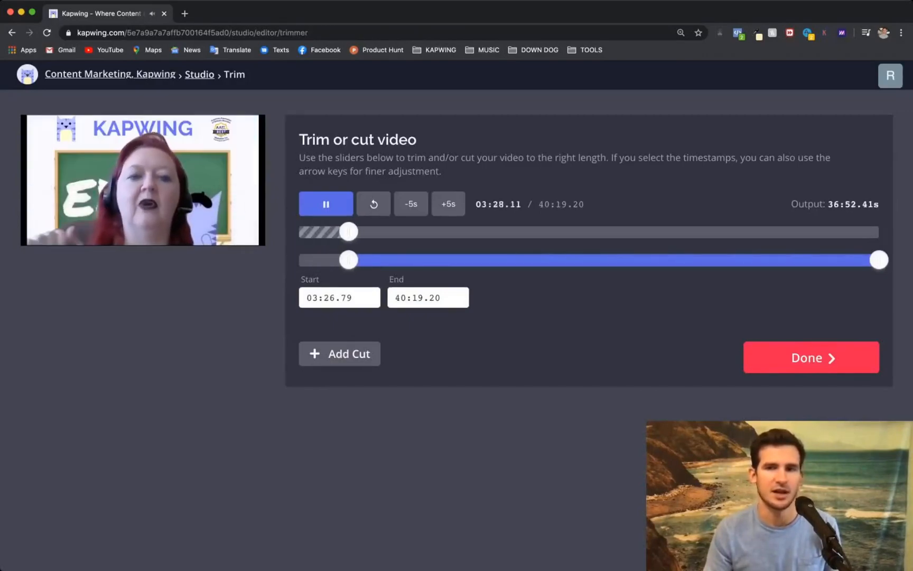
{"action": "left_click_drag", "start_coordinate": [879, 260], "coordinate": [818, 260]}
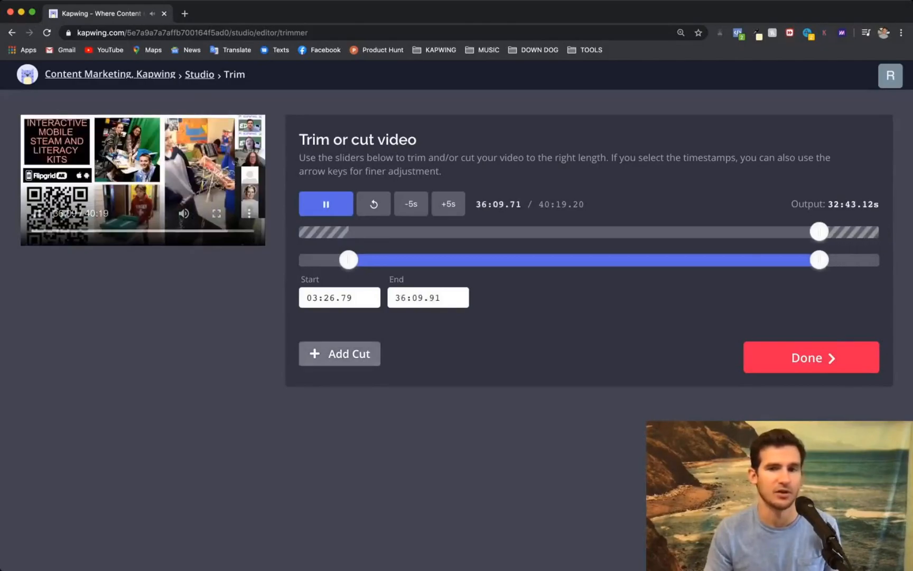
Cut out the middle section from 19:12.85 to 21:23.25 and finish trimming
{"action": "left_click", "coordinate": [339, 353]}
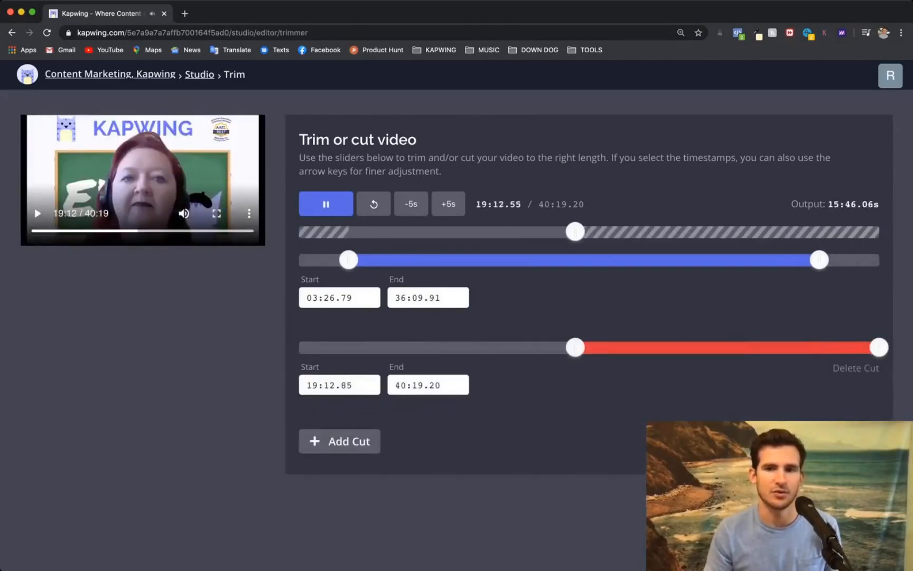
{"action": "left_click_drag", "start_coordinate": [878, 347], "coordinate": [605, 347]}
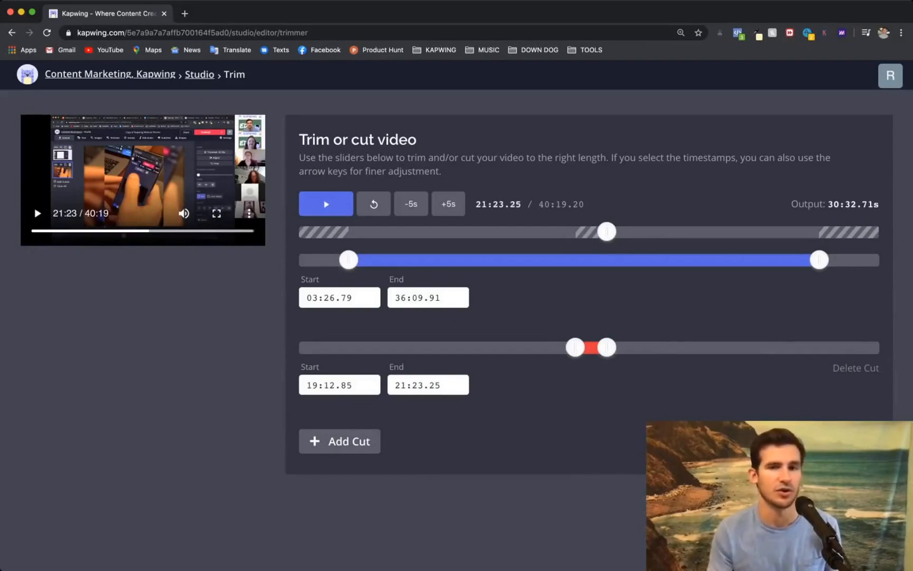
{"action": "left_click", "coordinate": [326, 204]}
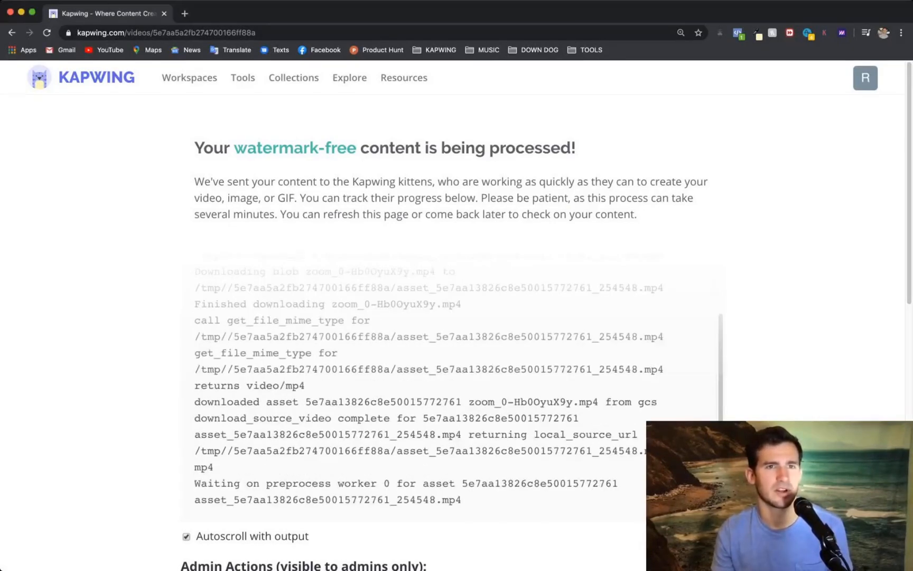
Return to the workspace projects after the trimmed recording is published
{"action": "left_click", "coordinate": [190, 78]}
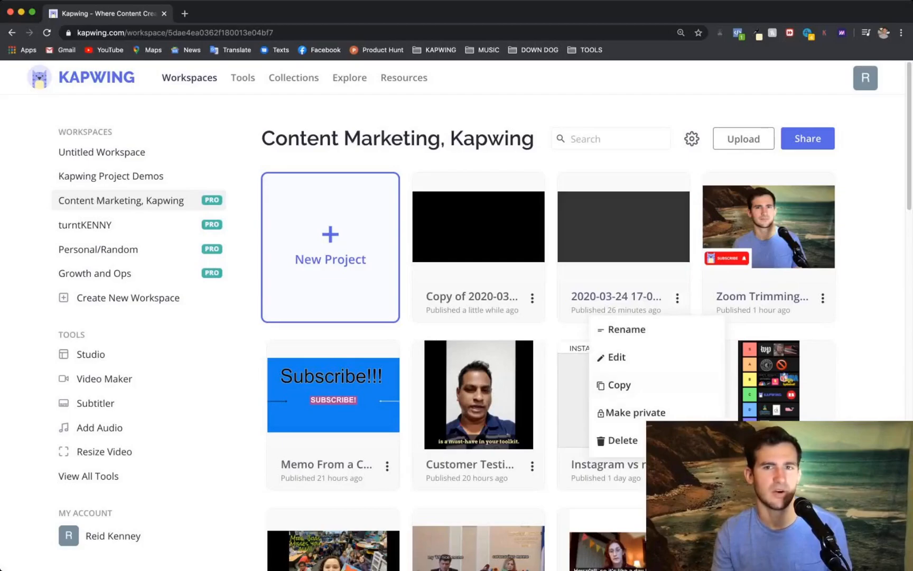
Upload zoom_0 into a second new project with locked ratio and start trimming it
{"action": "left_click", "coordinate": [330, 247]}
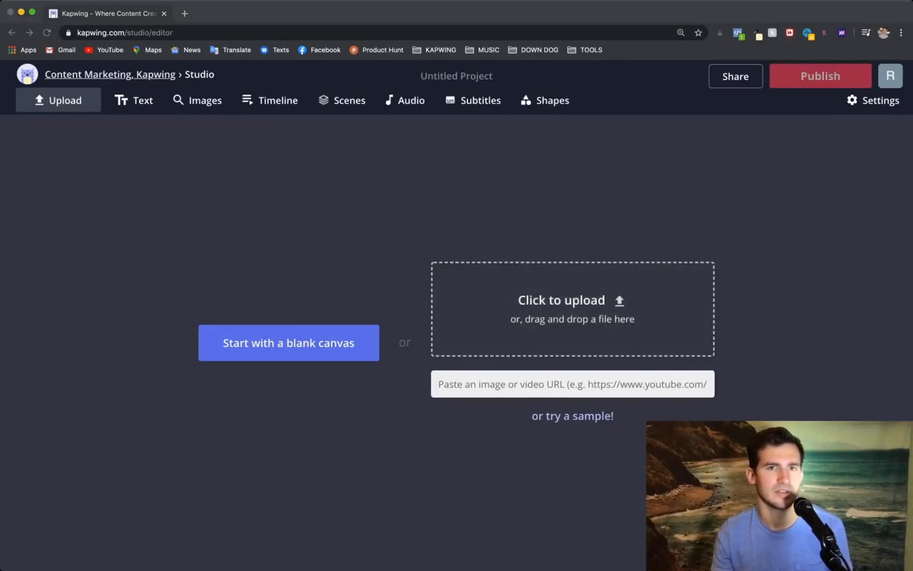
{"action": "left_click", "coordinate": [561, 300]}
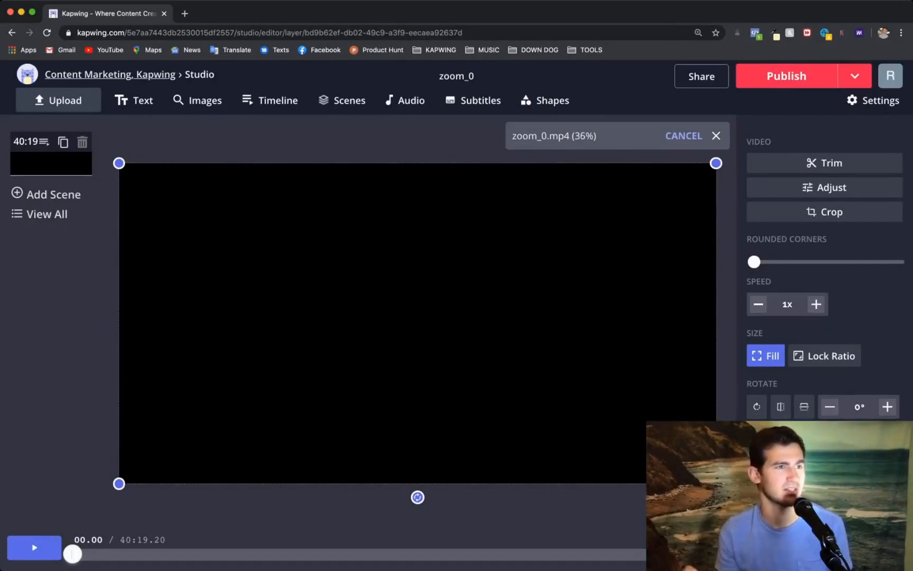
{"action": "left_click", "coordinate": [823, 356]}
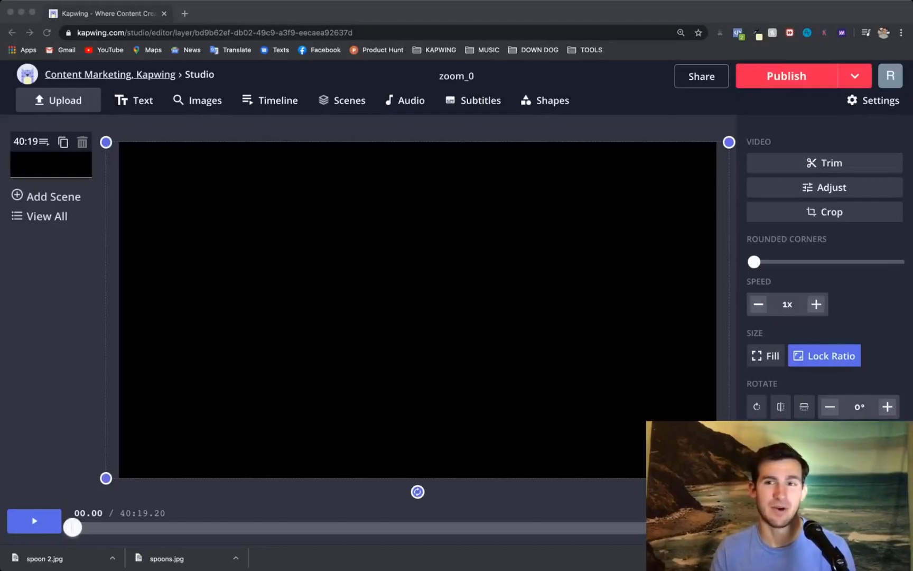
{"action": "left_click", "coordinate": [831, 163]}
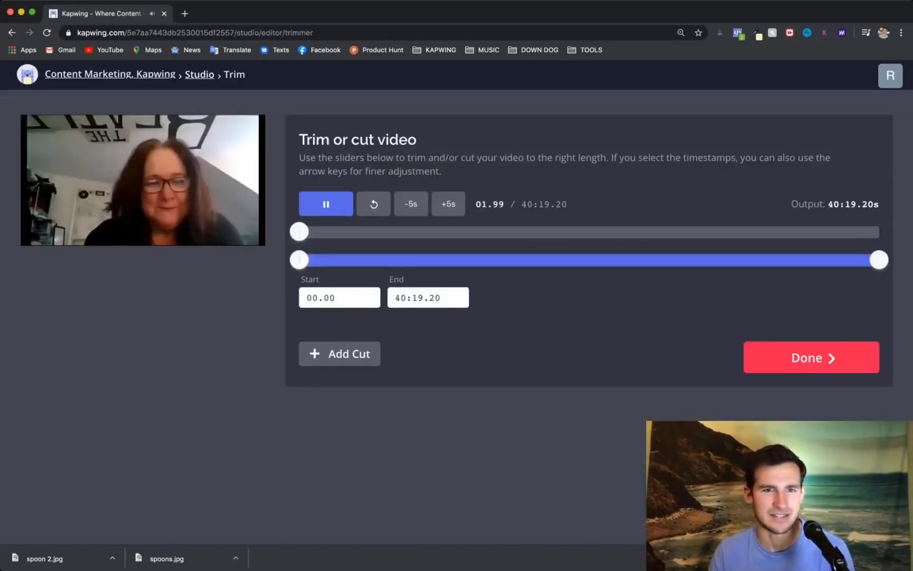
Trim to a 25.50-second clip from 18:19.12 to 18:44.62
{"action": "left_click_drag", "start_coordinate": [300, 259], "coordinate": [531, 259]}
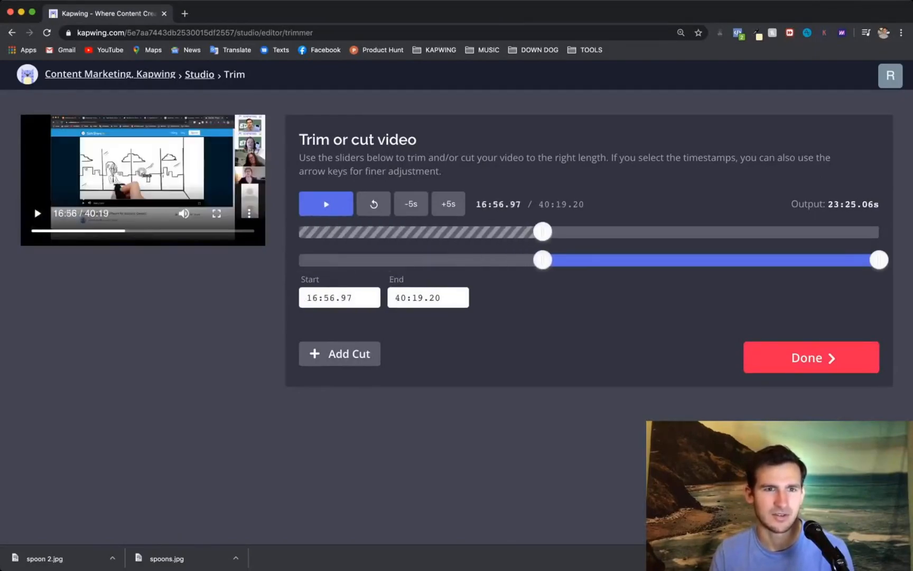
{"action": "left_click", "coordinate": [325, 204]}
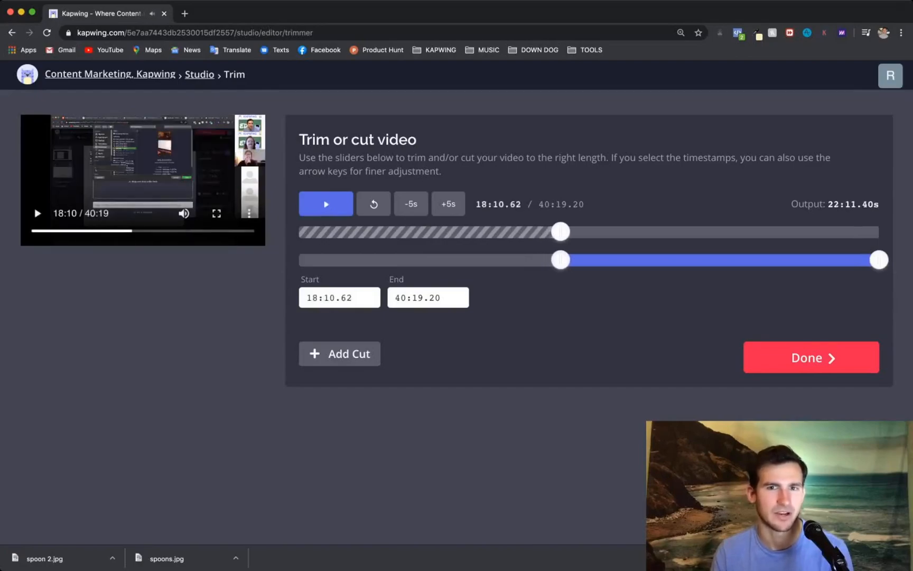
{"action": "left_click", "coordinate": [326, 204]}
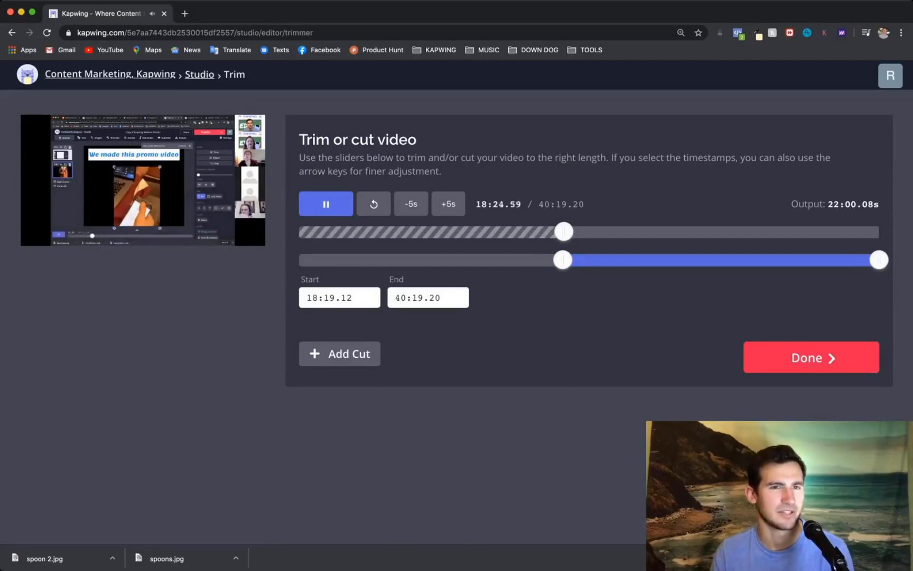
{"action": "left_click_drag", "start_coordinate": [878, 260], "coordinate": [574, 260]}
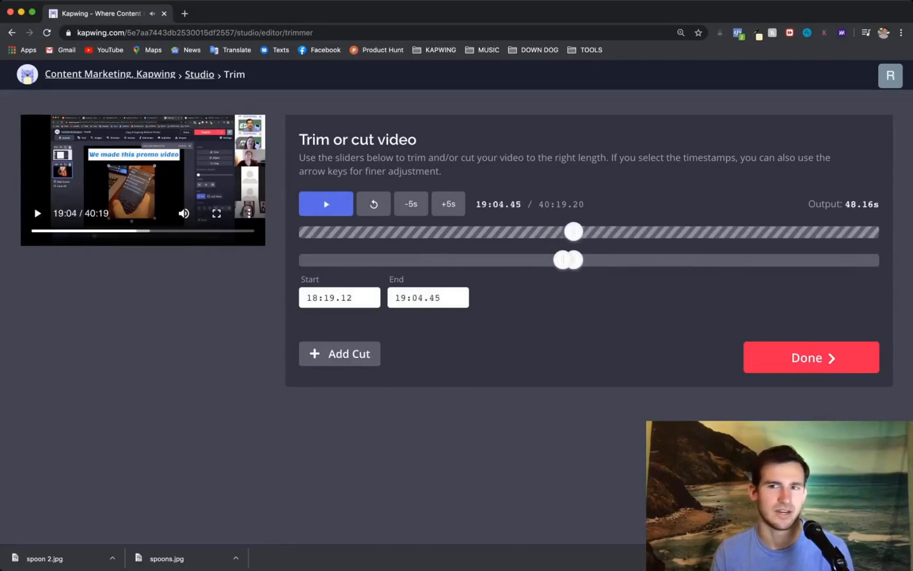
{"action": "left_click", "coordinate": [326, 204]}
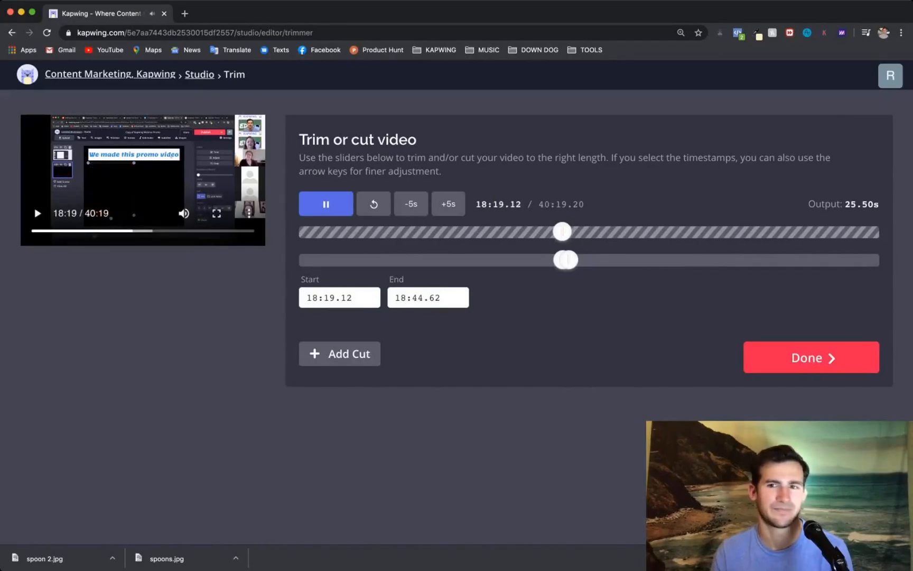
{"action": "left_click", "coordinate": [809, 357]}
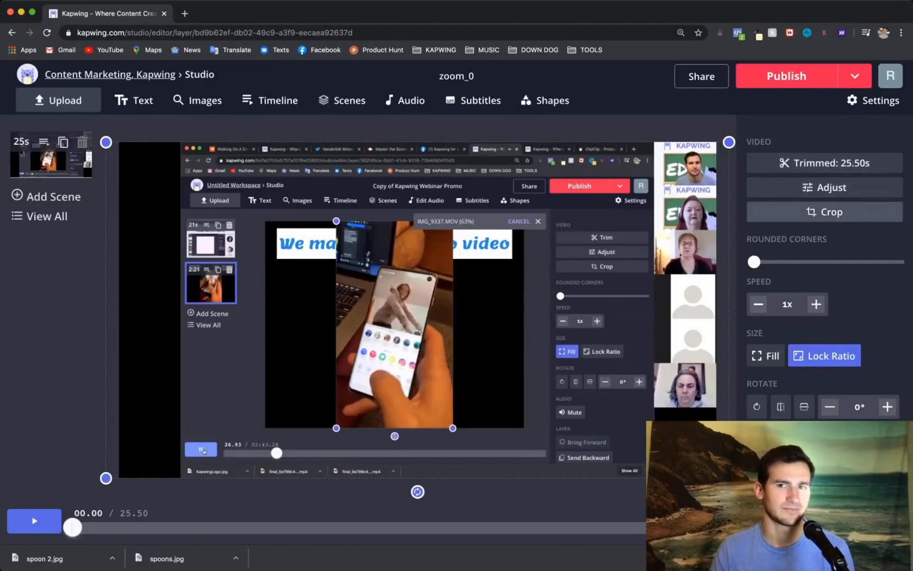
Crop the clip with the 1:1 Instagram Post preset for a square, padded frame
{"action": "left_click", "coordinate": [824, 211]}
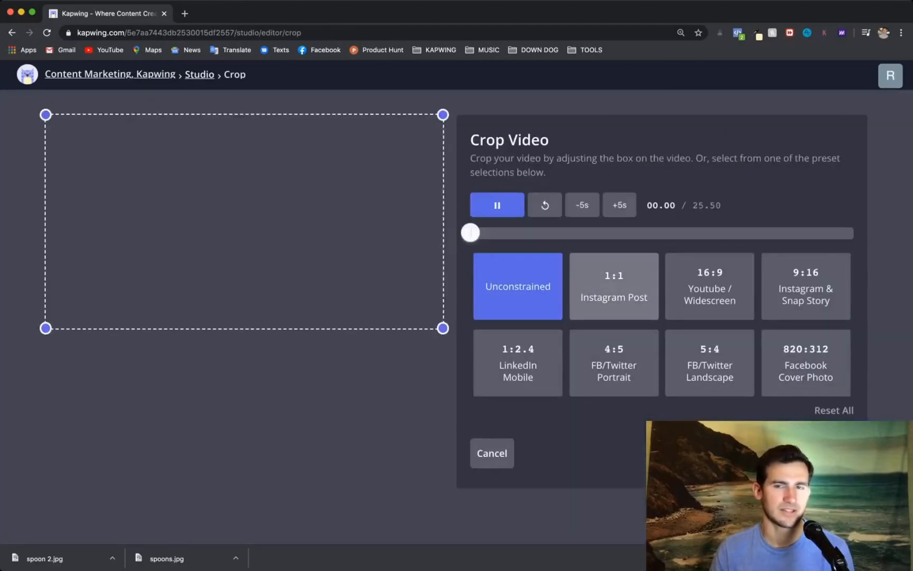
{"action": "left_click", "coordinate": [613, 287]}
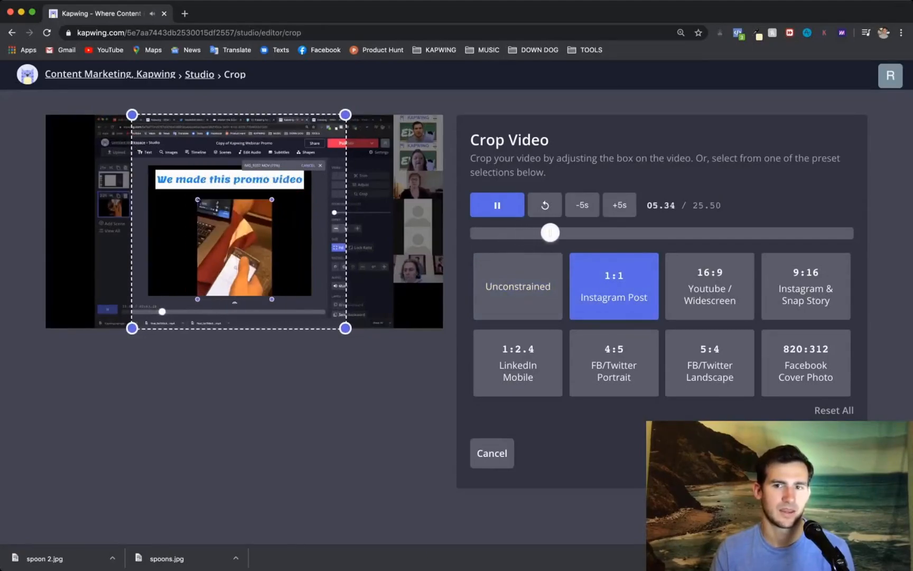
{"action": "left_click", "coordinate": [491, 453]}
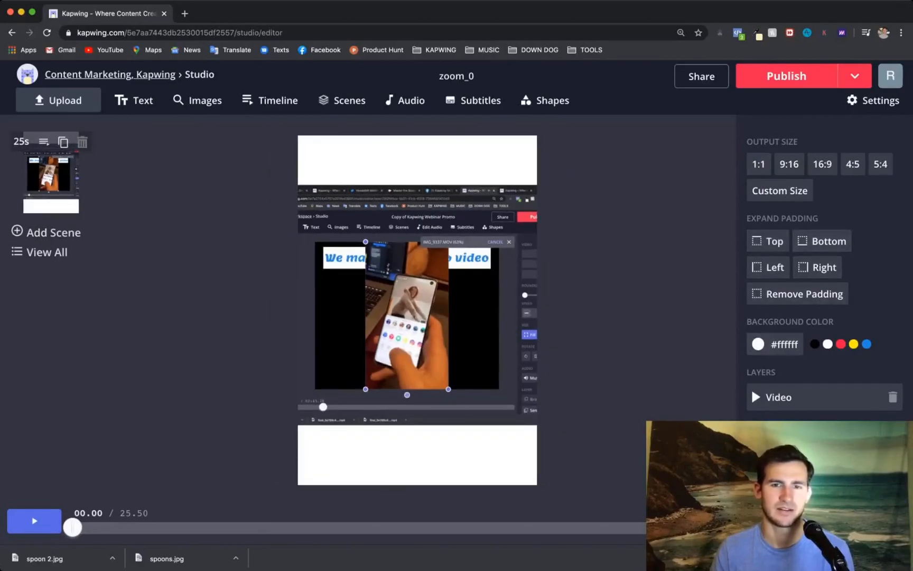
Make the padding blue, add a 'Video editing' caption, and publish the square clip
{"action": "left_click", "coordinate": [853, 343]}
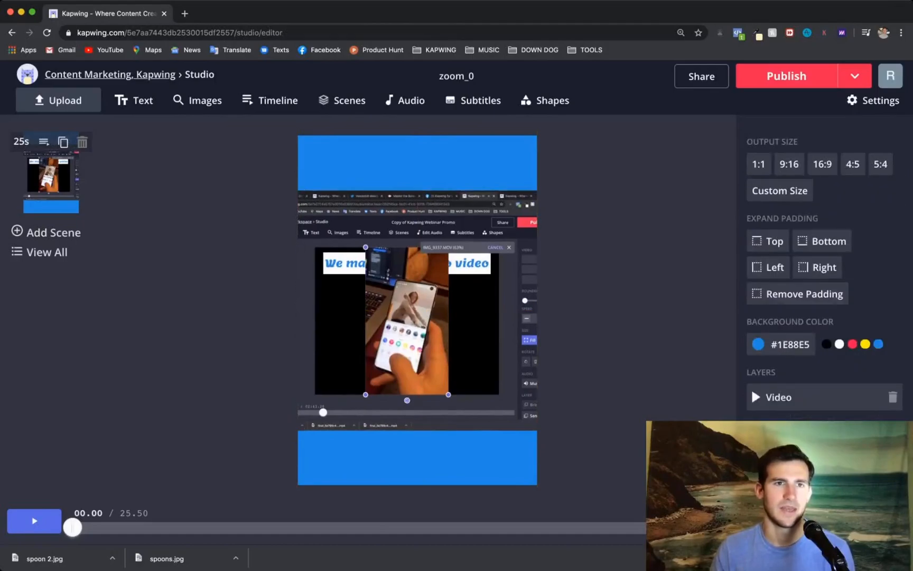
{"action": "left_click", "coordinate": [133, 101]}
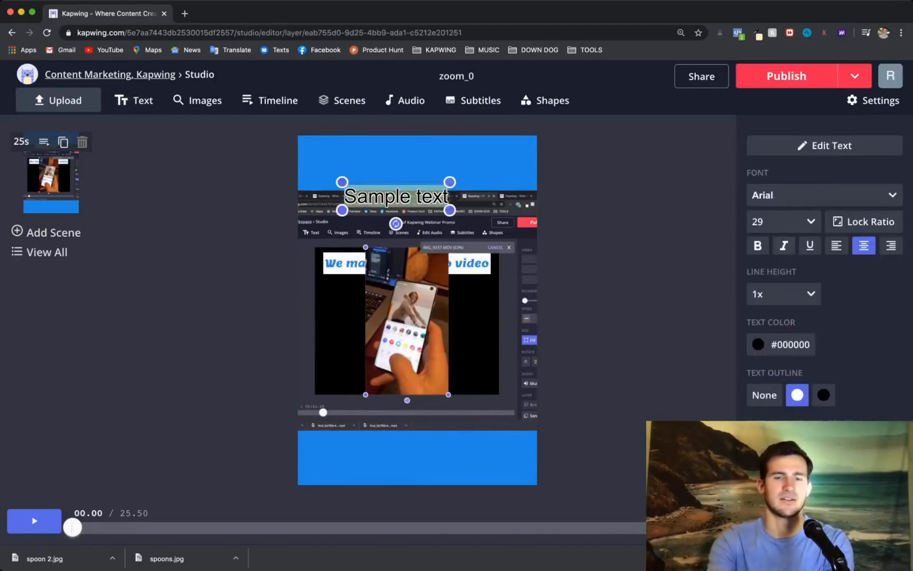
{"action": "type", "text": "Video editing capabilities in Kapwing"}
{"action": "type", "text": "Check it out for free at kapwing.com!"}
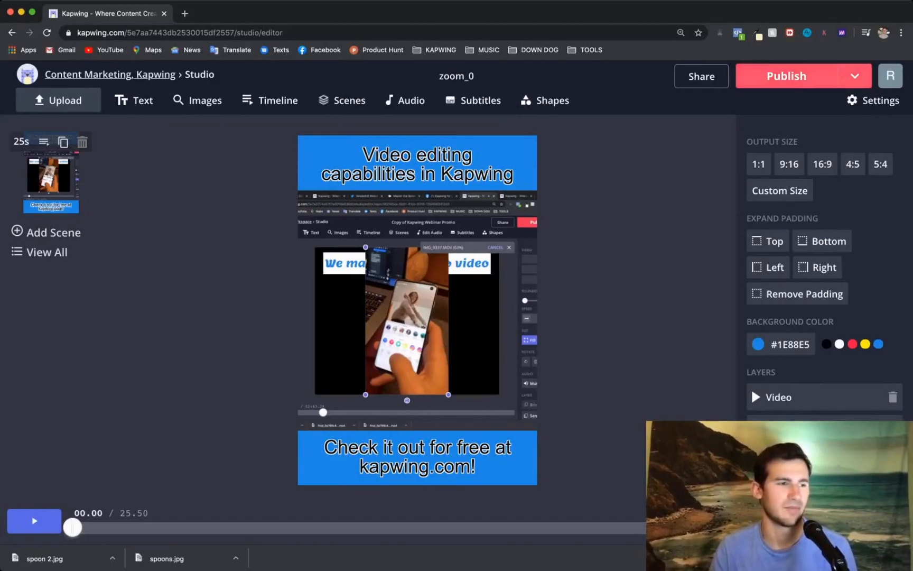
{"action": "left_click", "coordinate": [787, 76]}
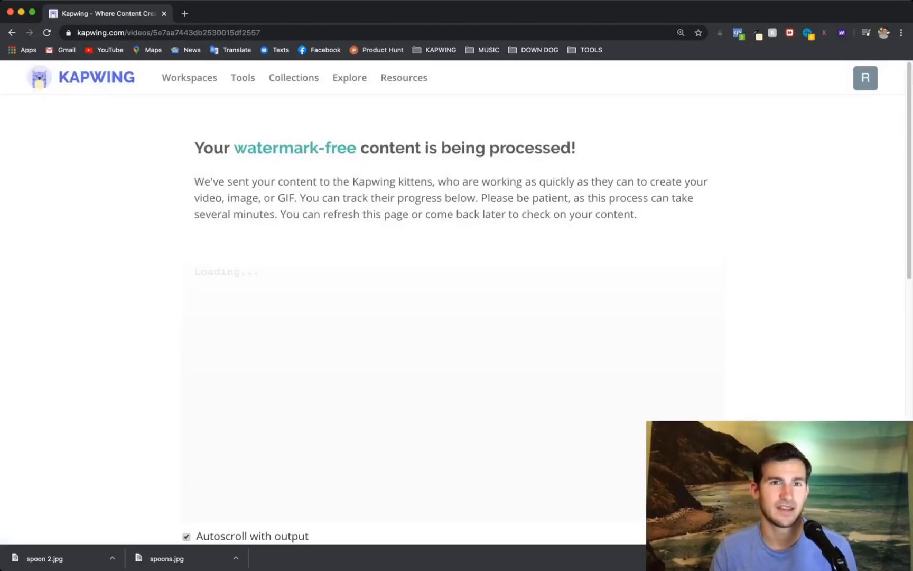